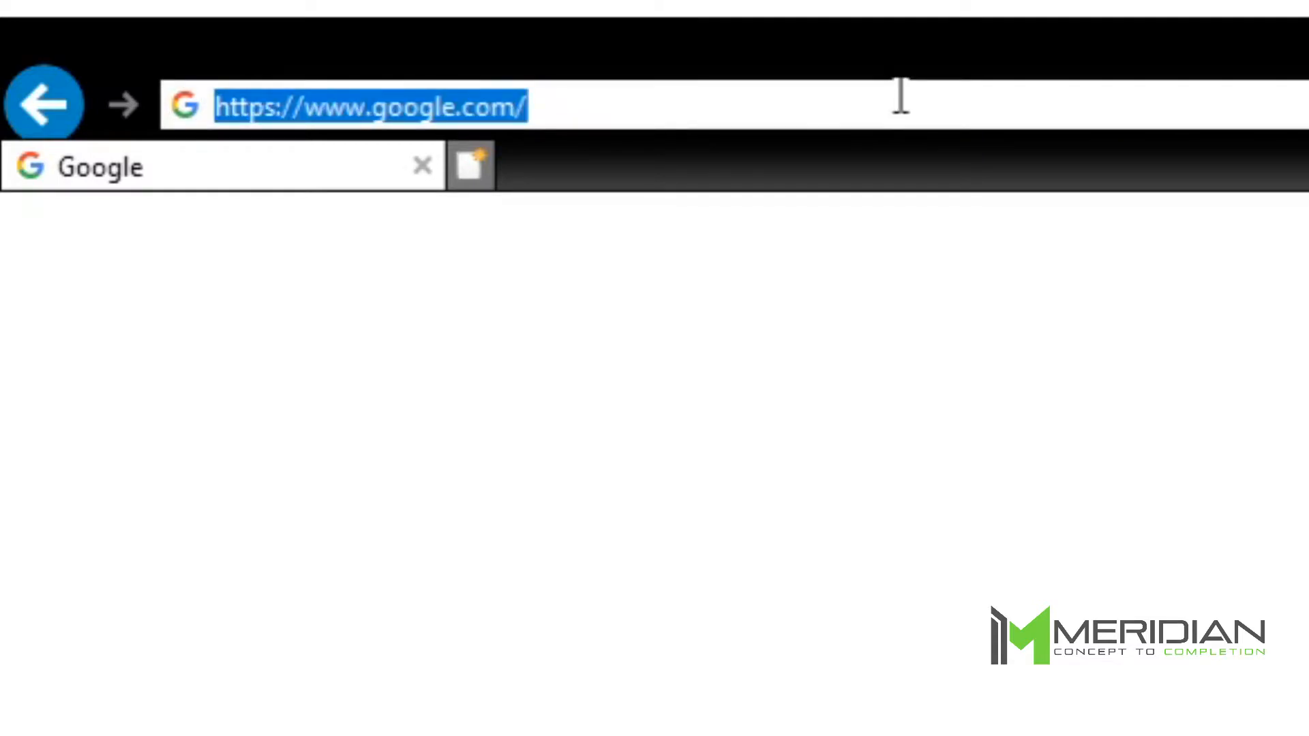
Step: Navigate to manage.meridiankiosks to load the mzero manage kiosk management site
type("manage")
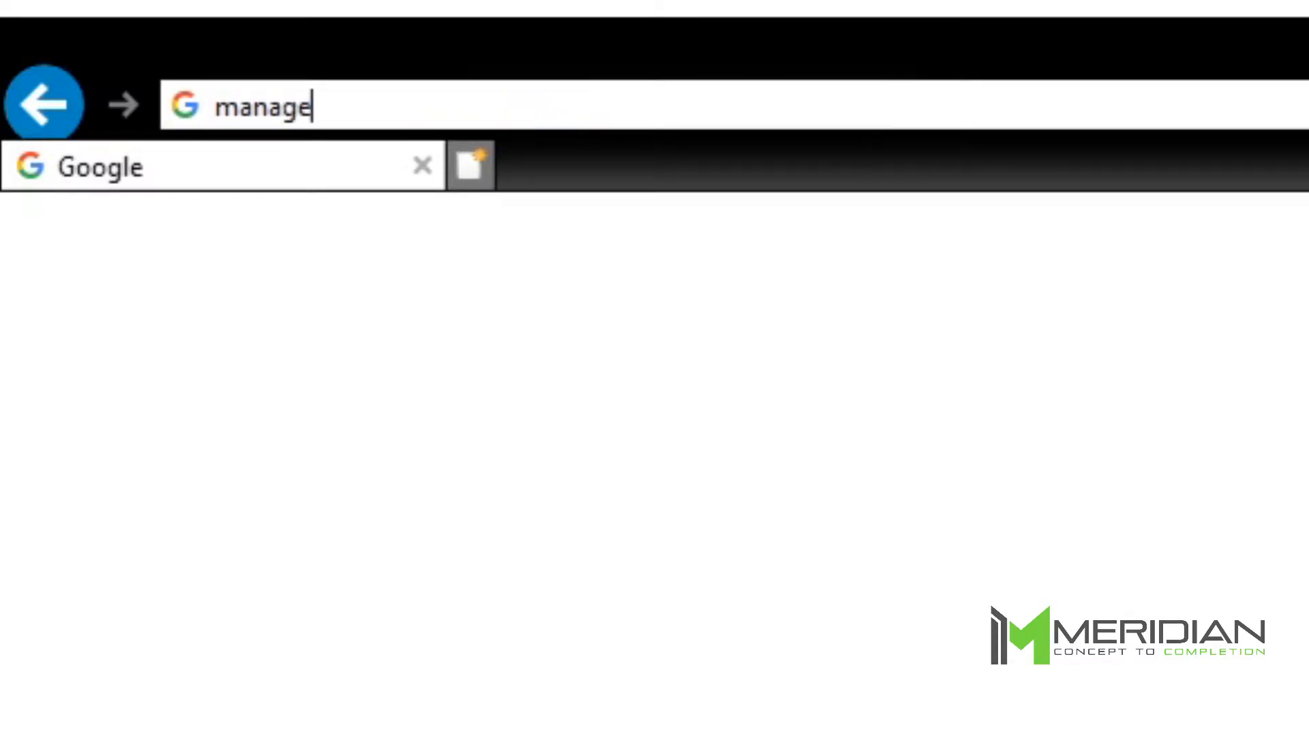
type(".meridi")
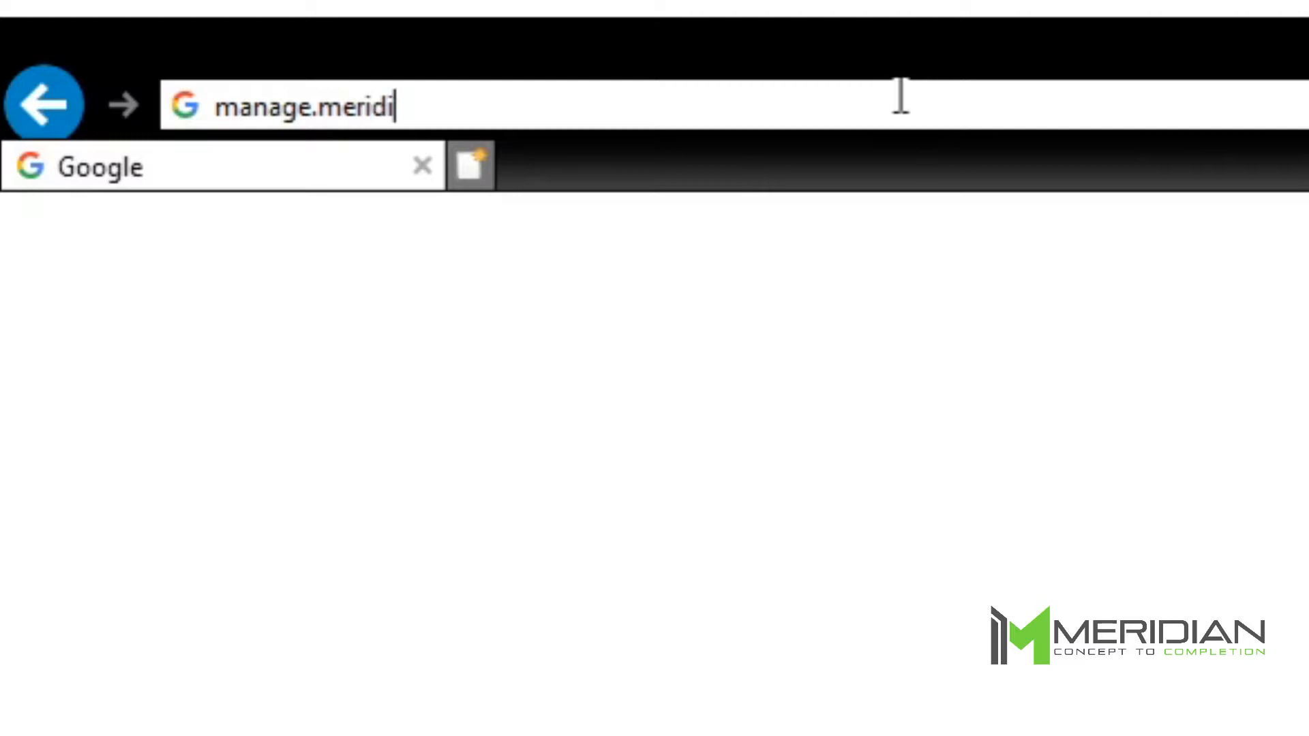
type("ankiosks")
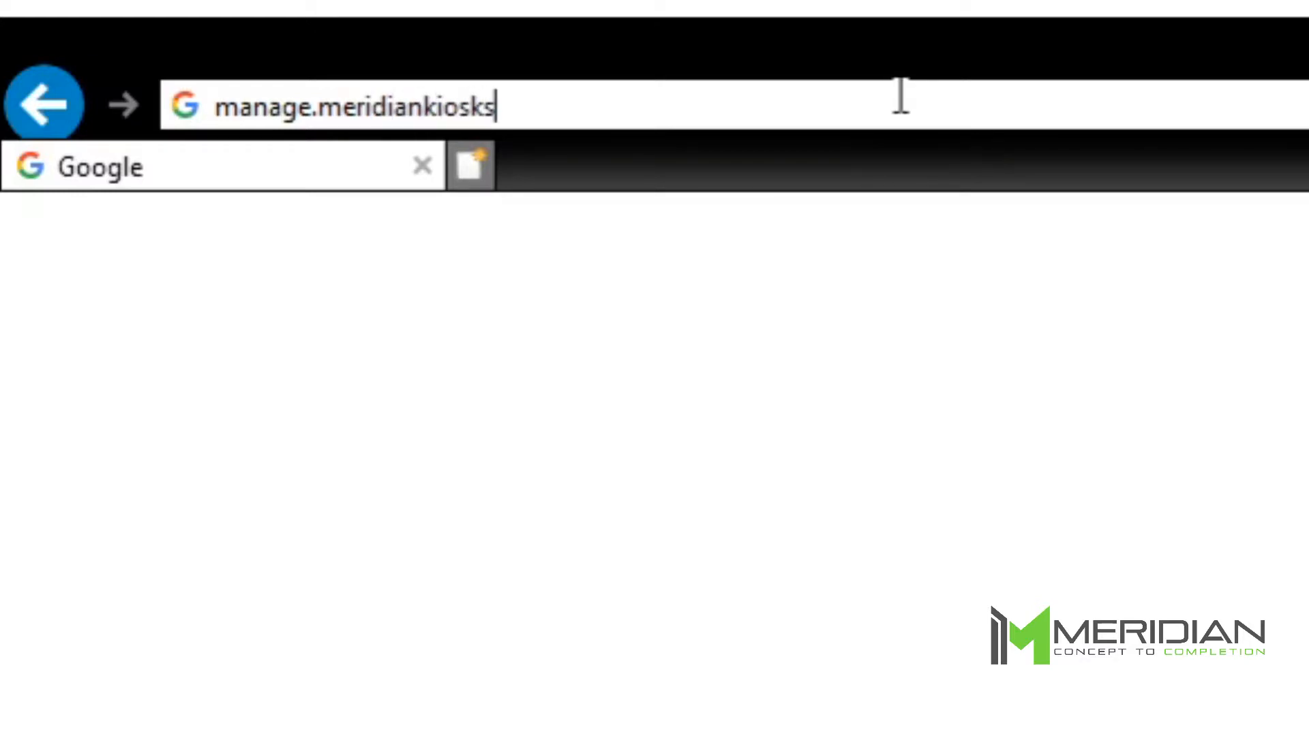
key("Return")
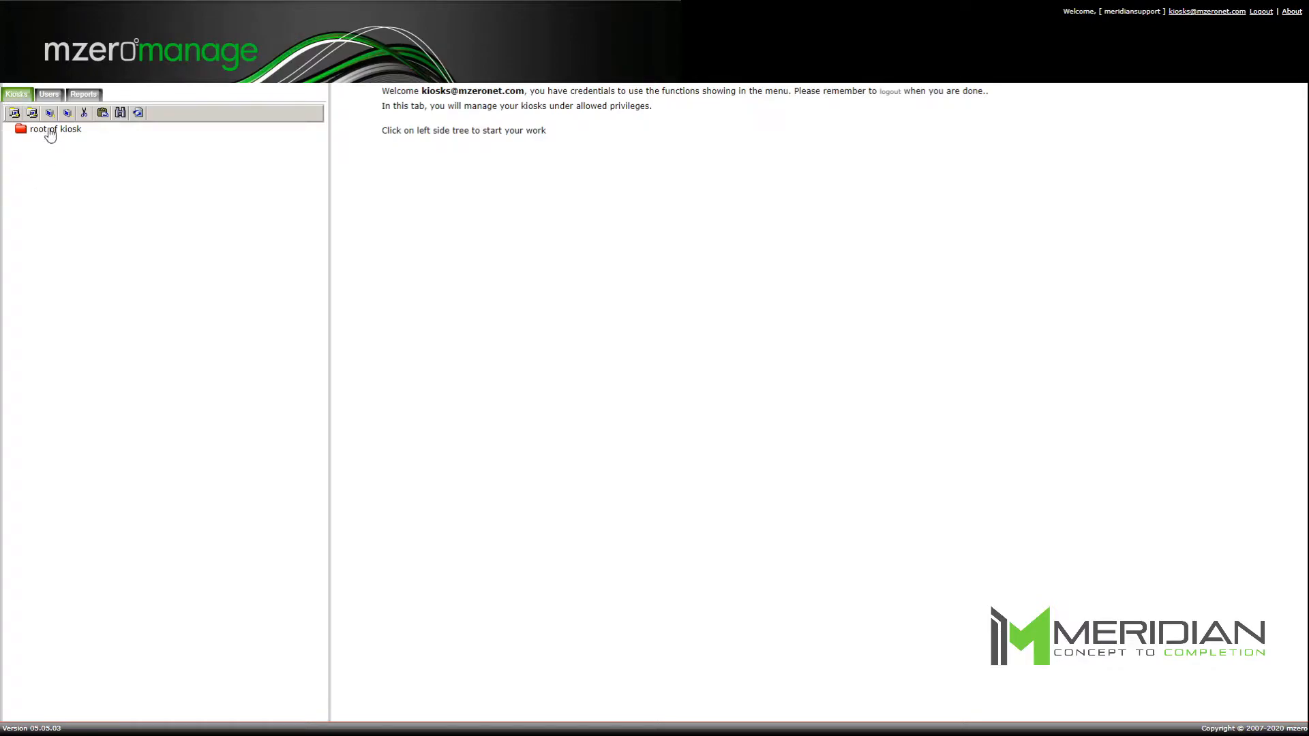
Step: Create a kiosk group named PMK under the root of kiosk and submit it
left_click(54, 129)
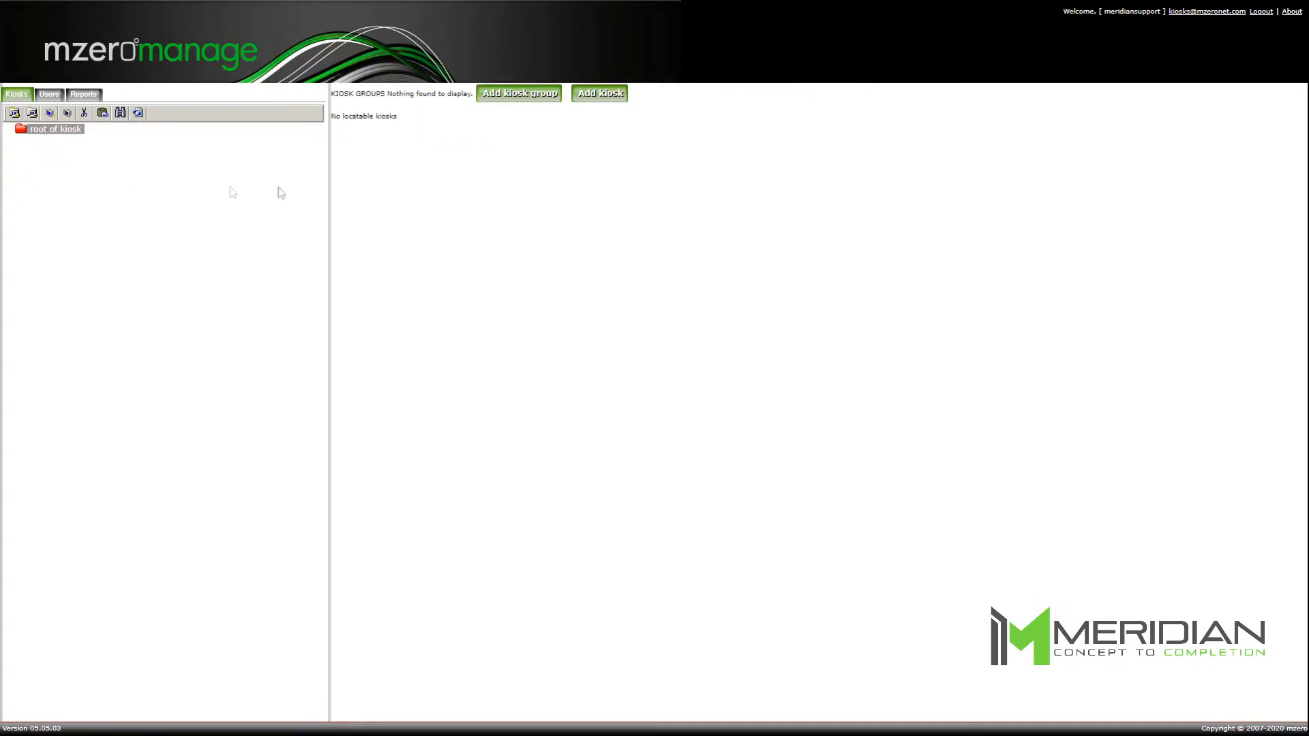
mouse_move(526, 99)
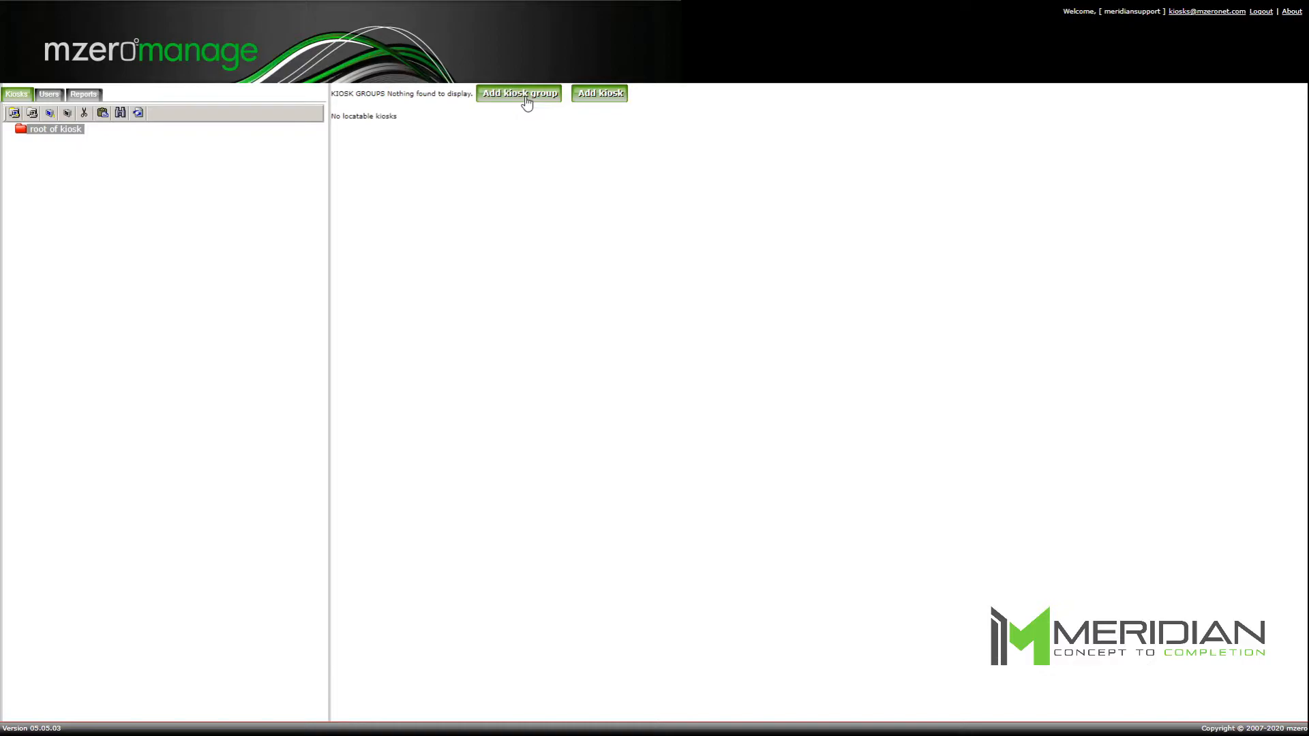
left_click(518, 92)
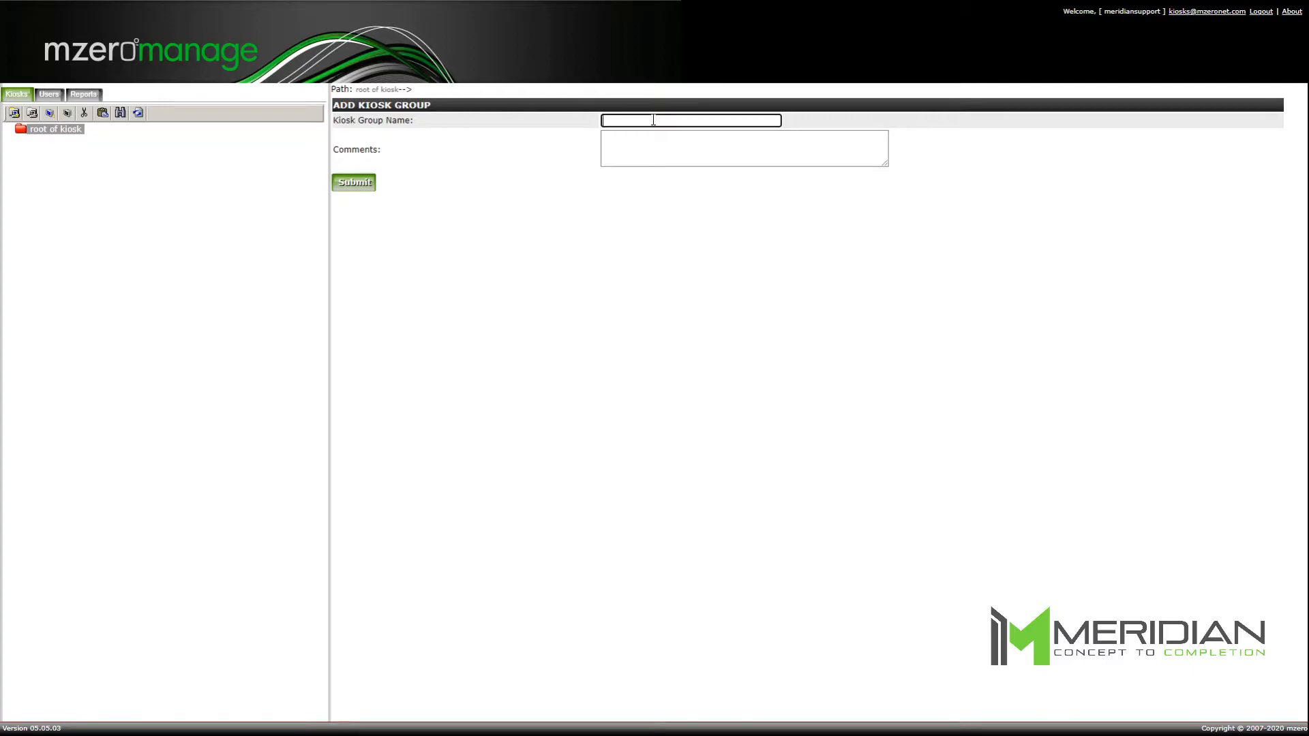
type("PMK")
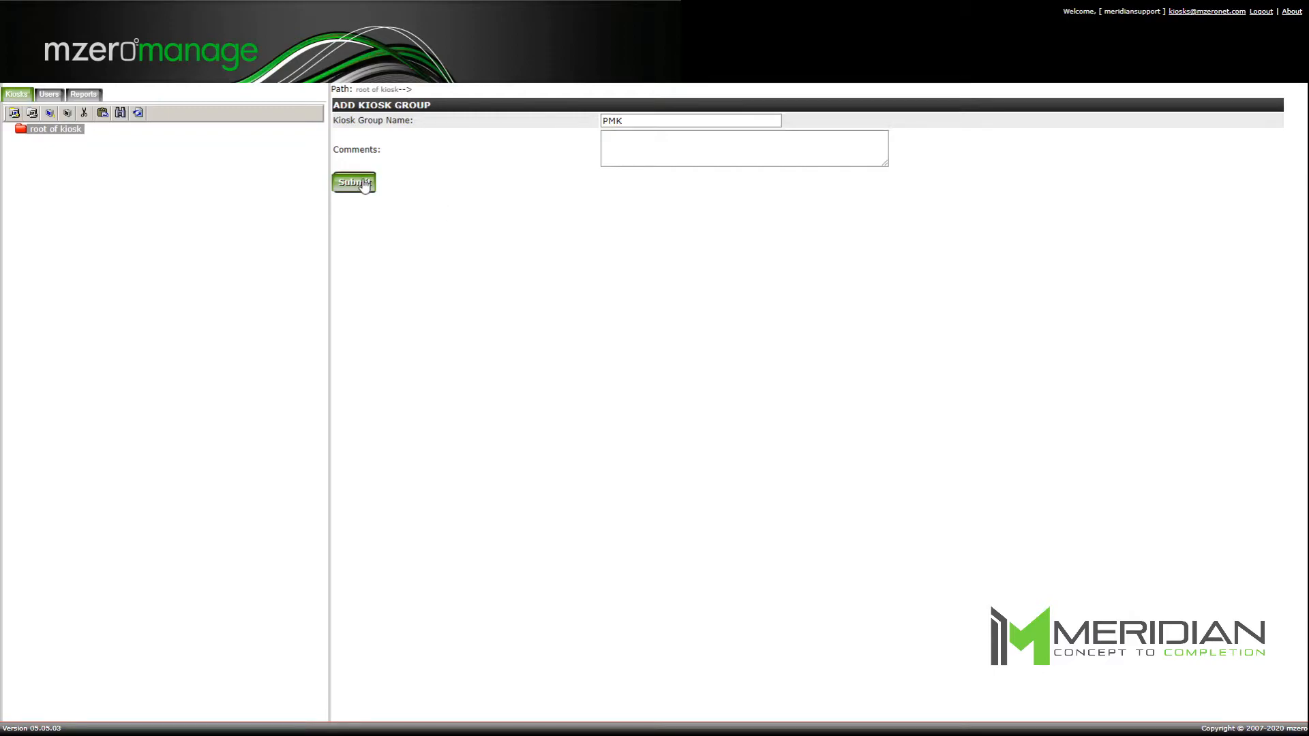
left_click(353, 182)
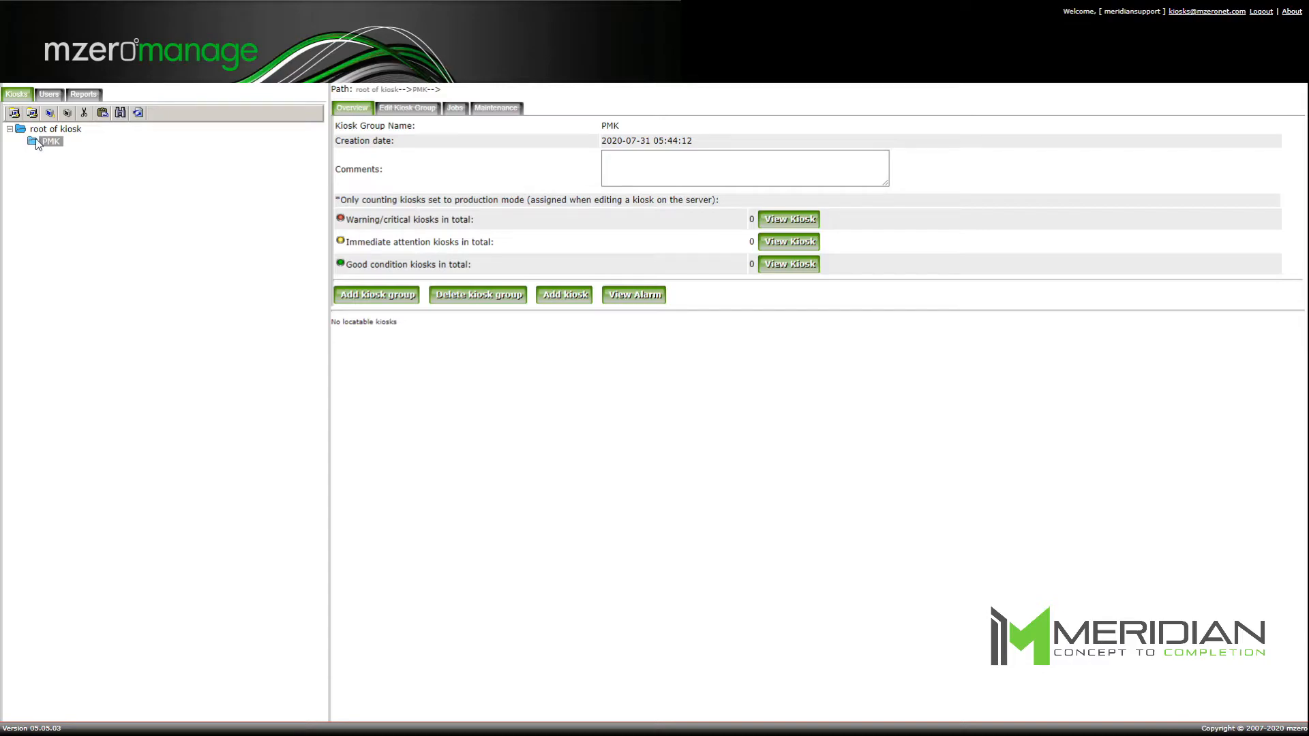
mouse_move(567, 300)
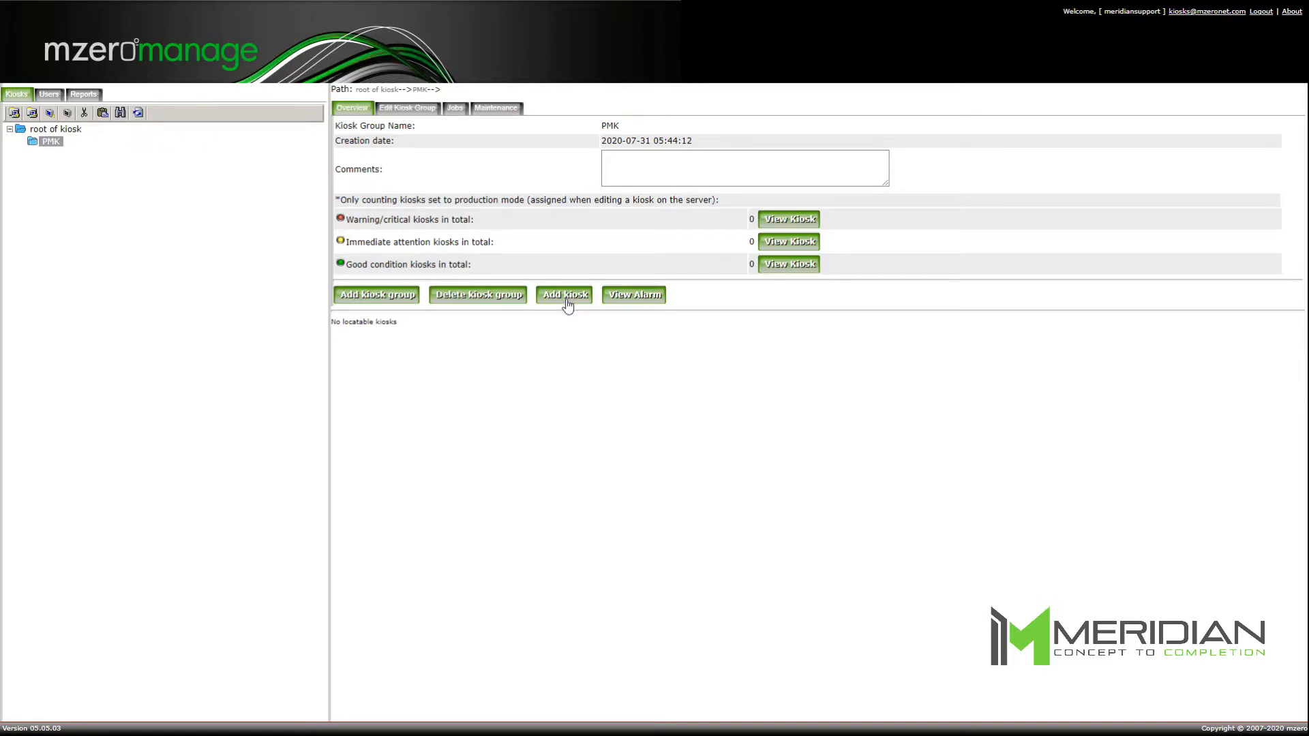
Step: Start adding a kiosk to the PMK group from its overview page
left_click(563, 294)
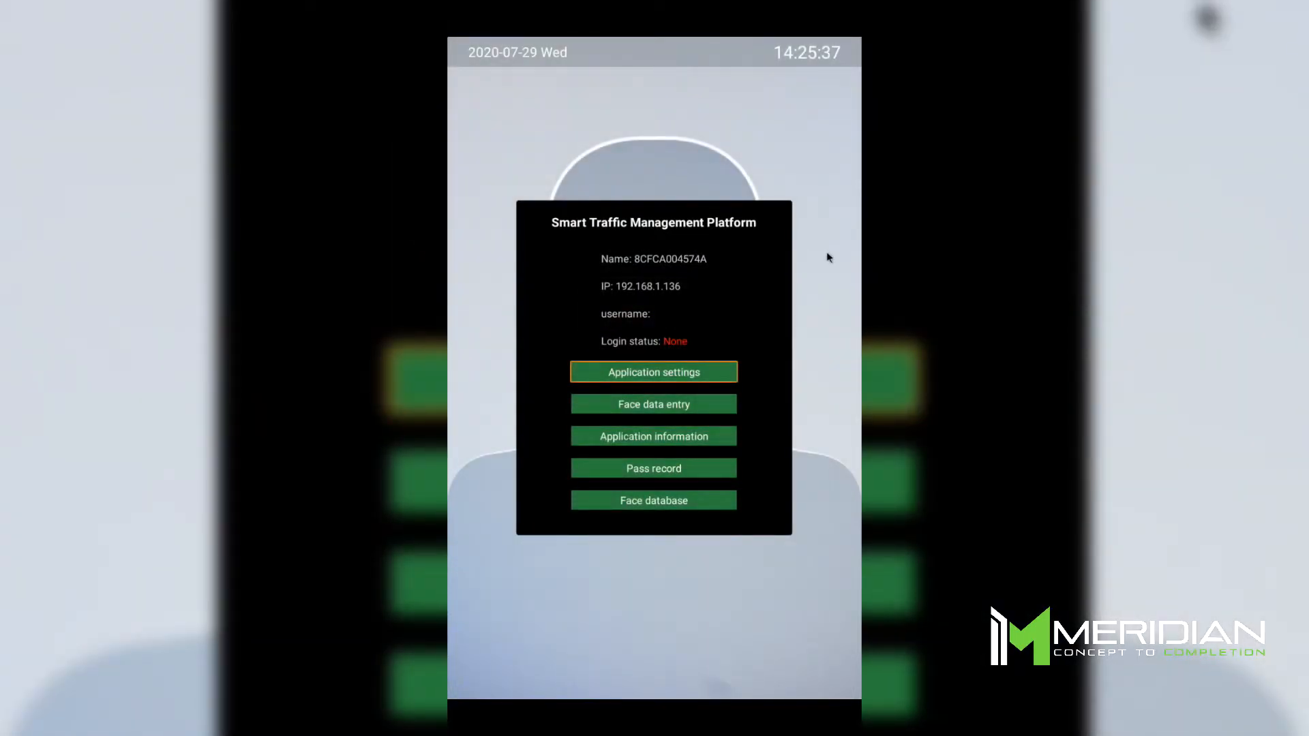
mouse_move(723, 422)
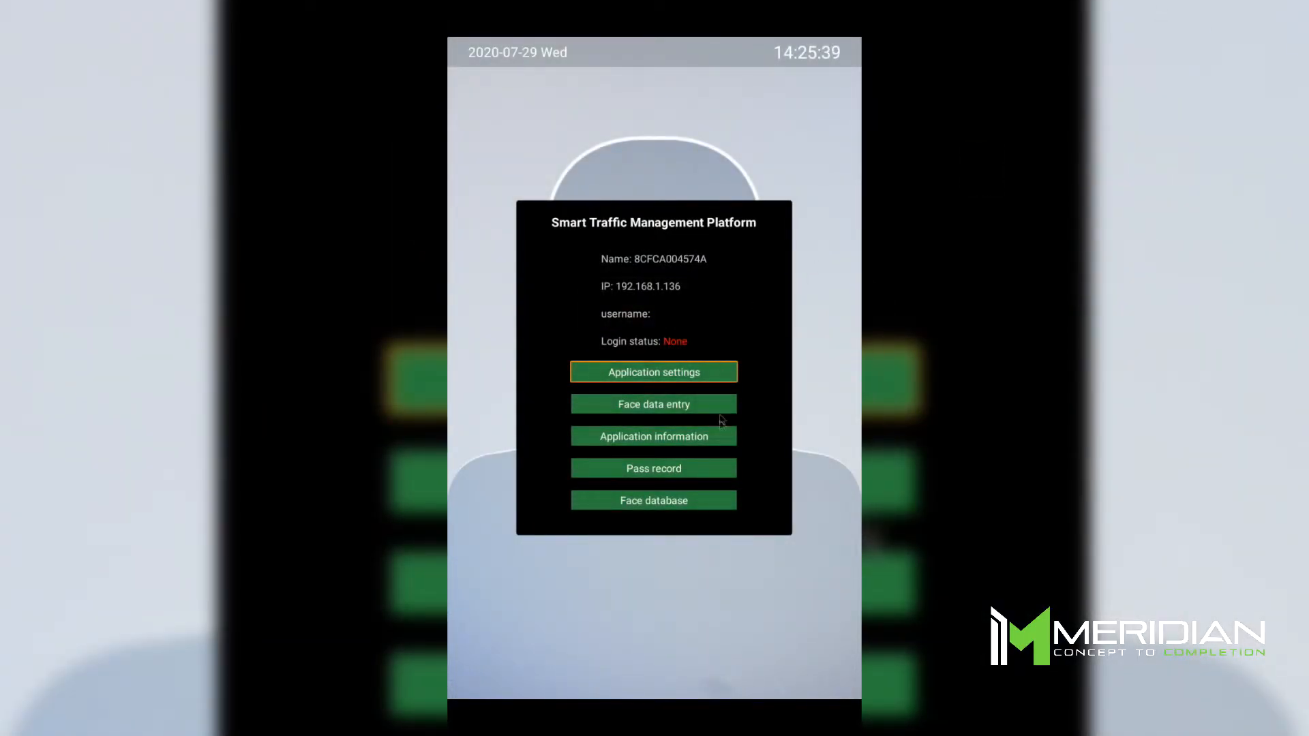
Step: Show the device's Application information screen with MAC address 8CFCA004574A
left_click(653, 436)
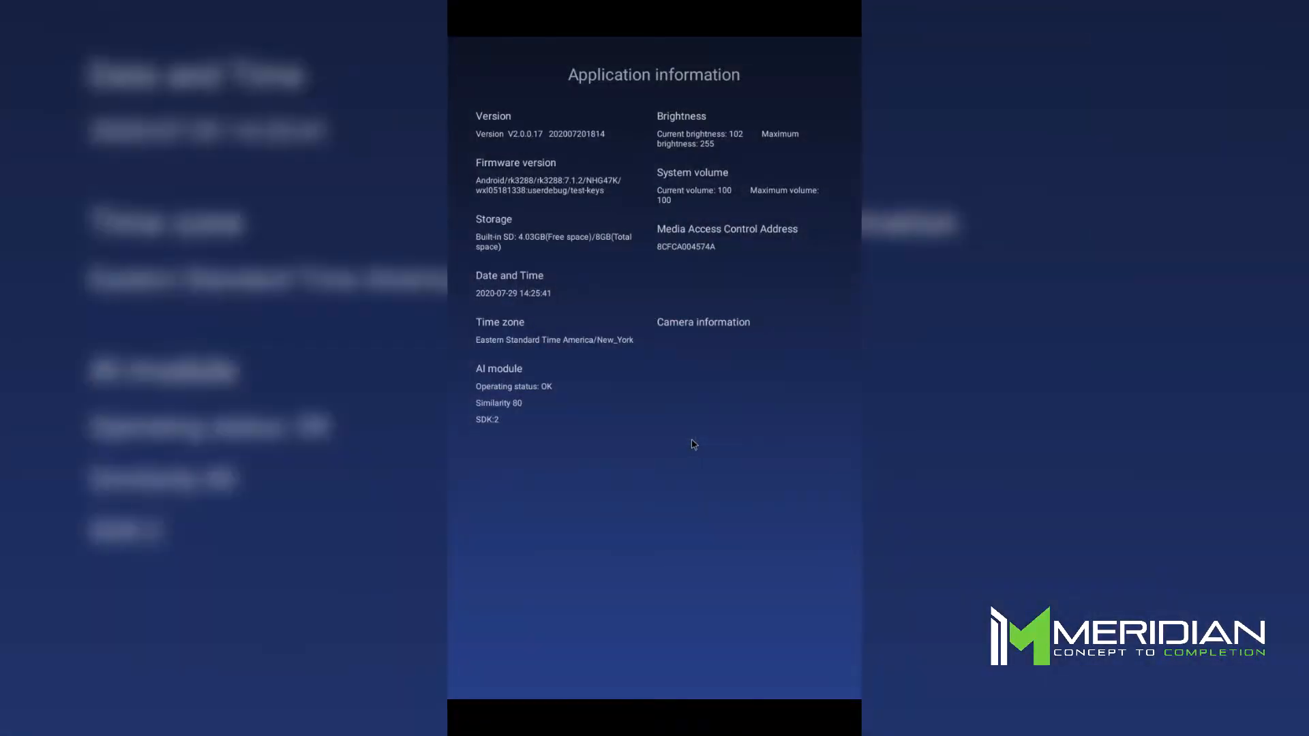
mouse_move(590, 304)
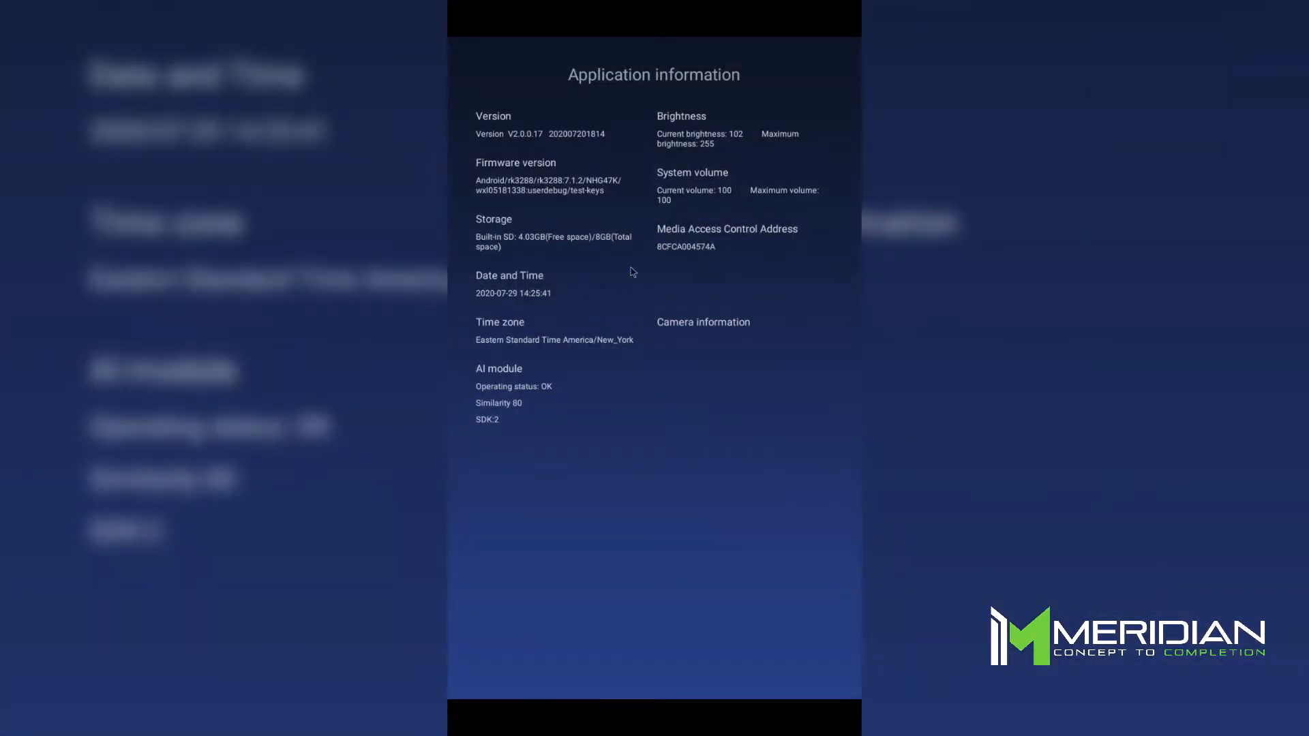
mouse_move(772, 240)
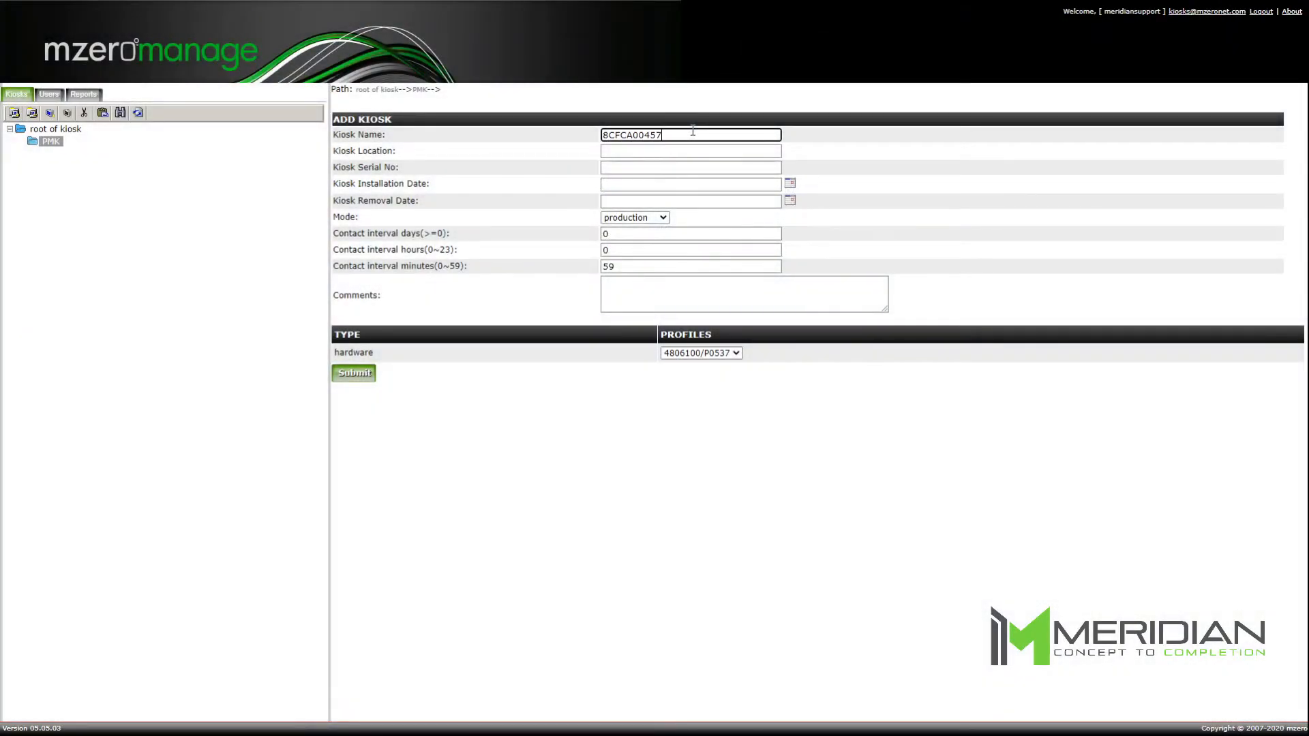
Step: Submit kiosk 8CFCA004574A with location Front Entrance and serial PMK10909
type("4A")
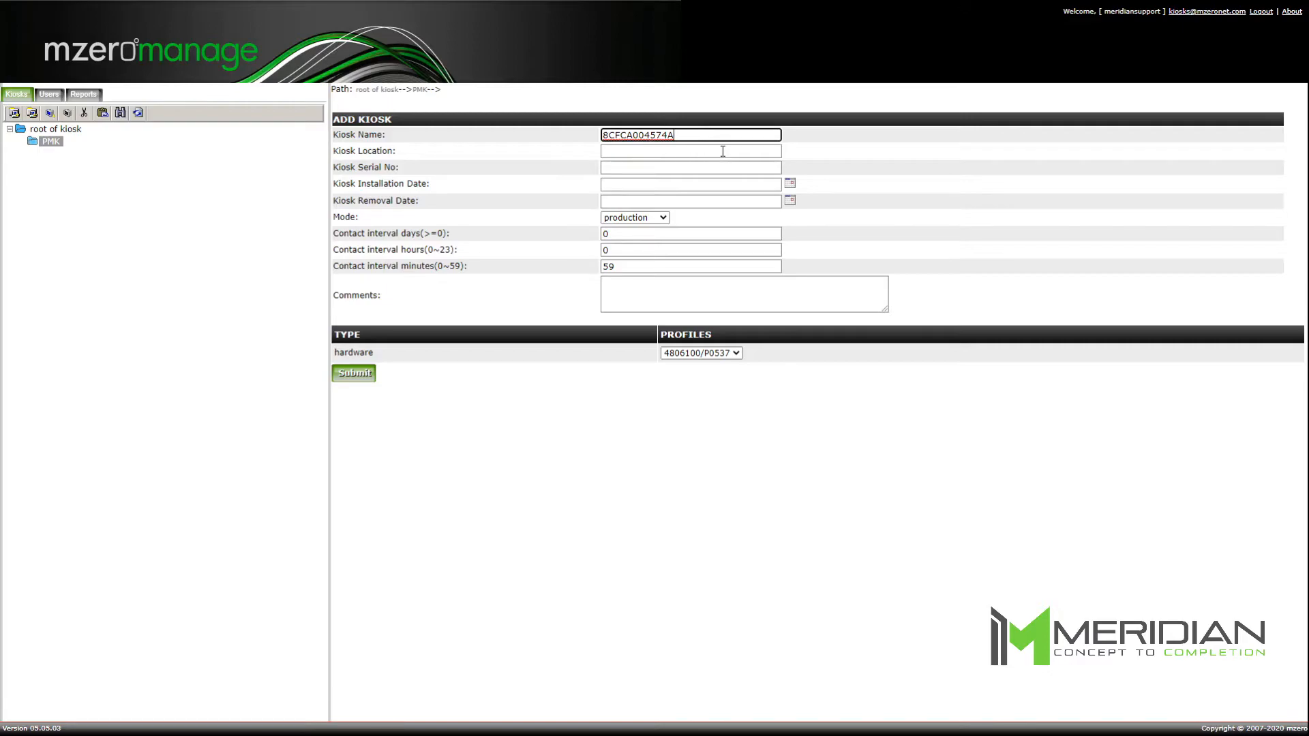
type("Front Entrance")
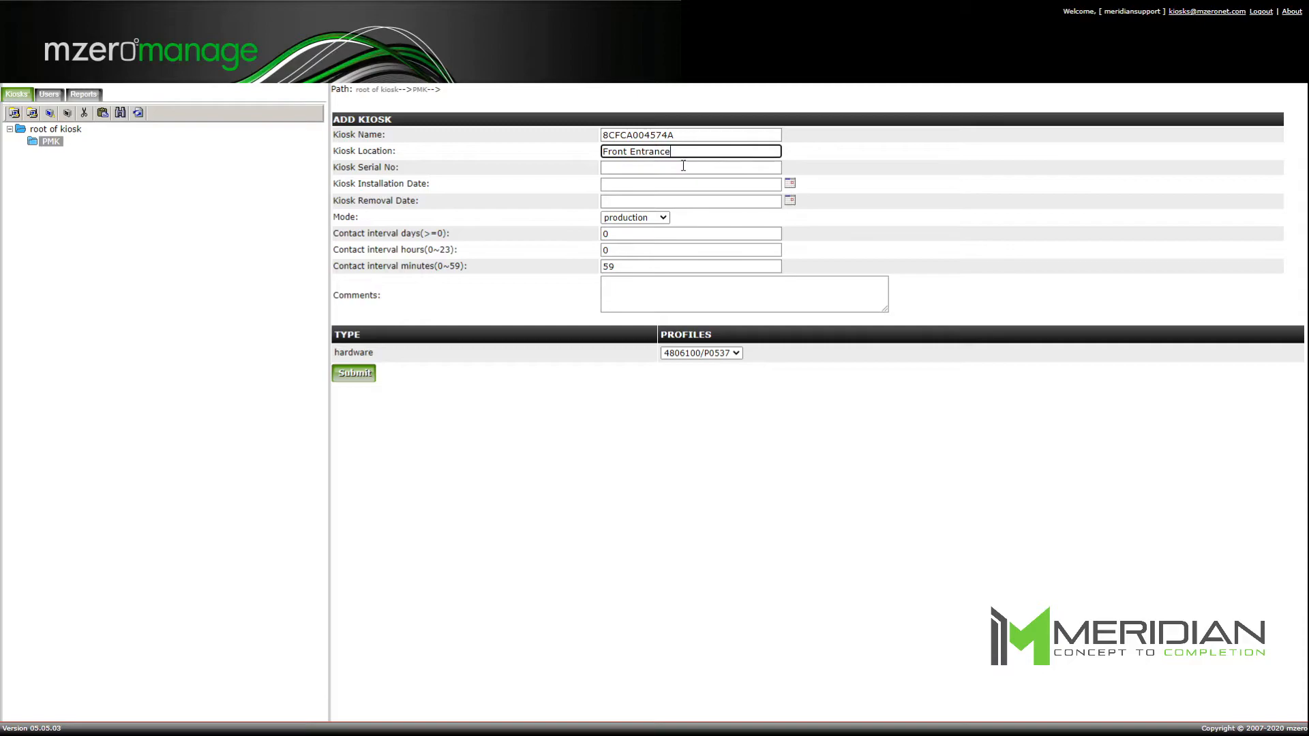
left_click(690, 167)
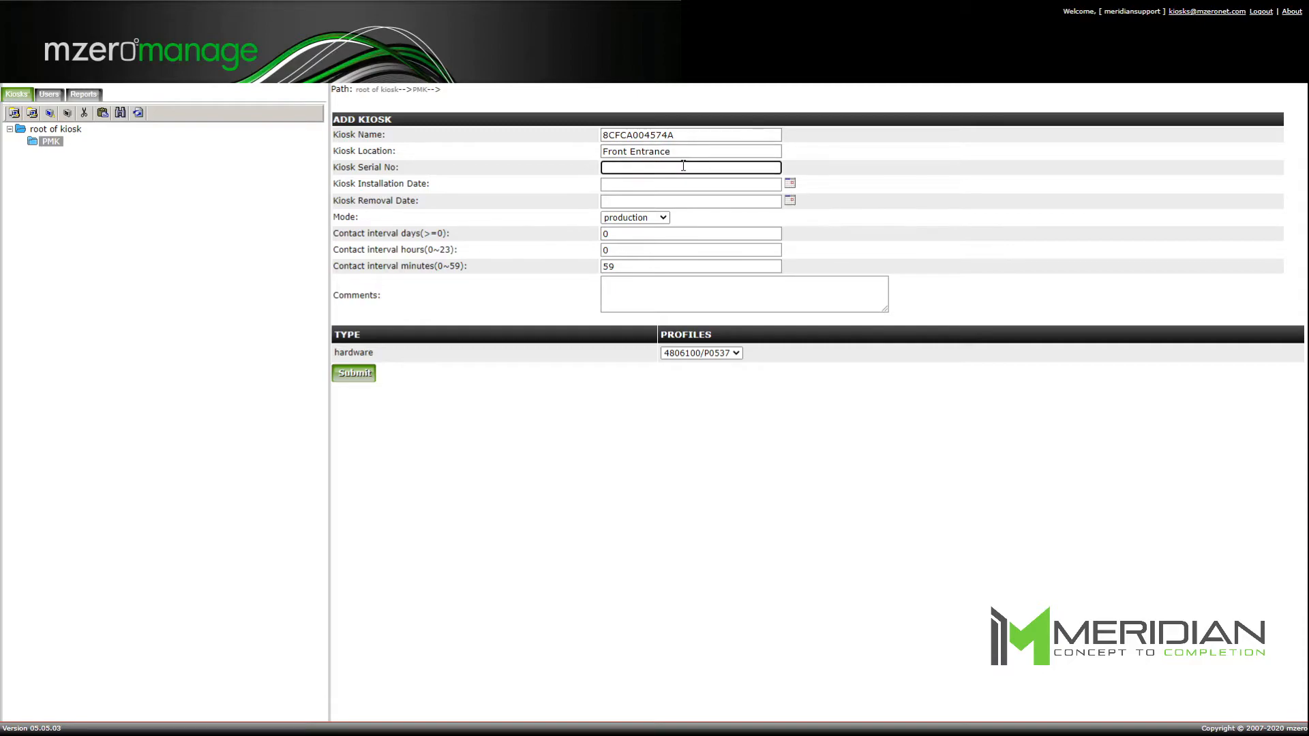
type("PMK1090")
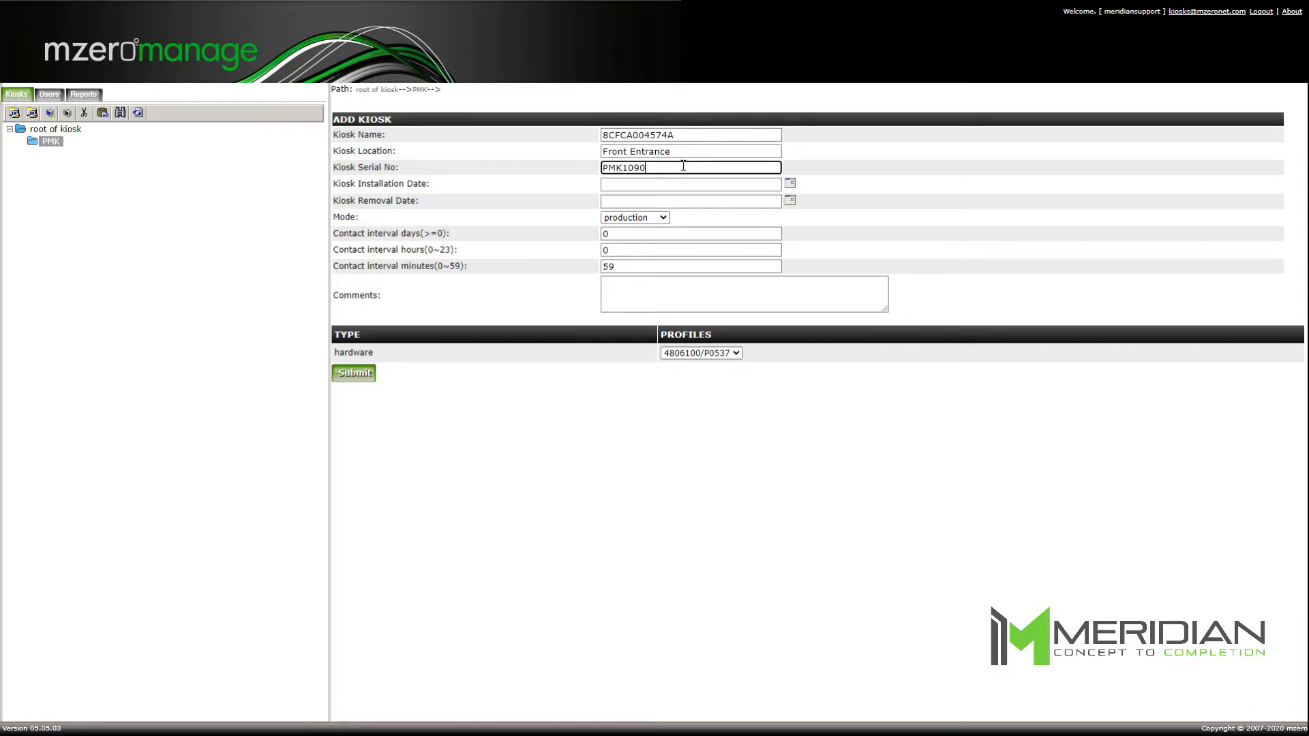
type("9")
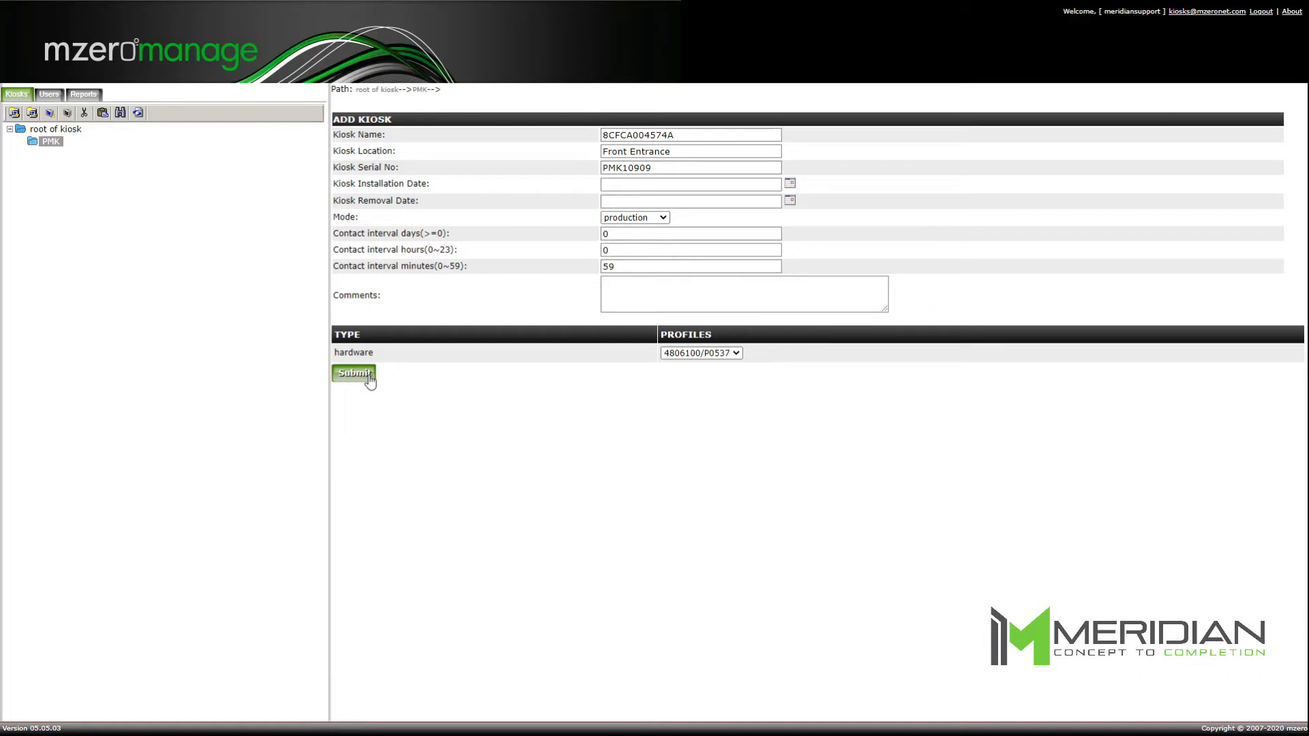
left_click(354, 374)
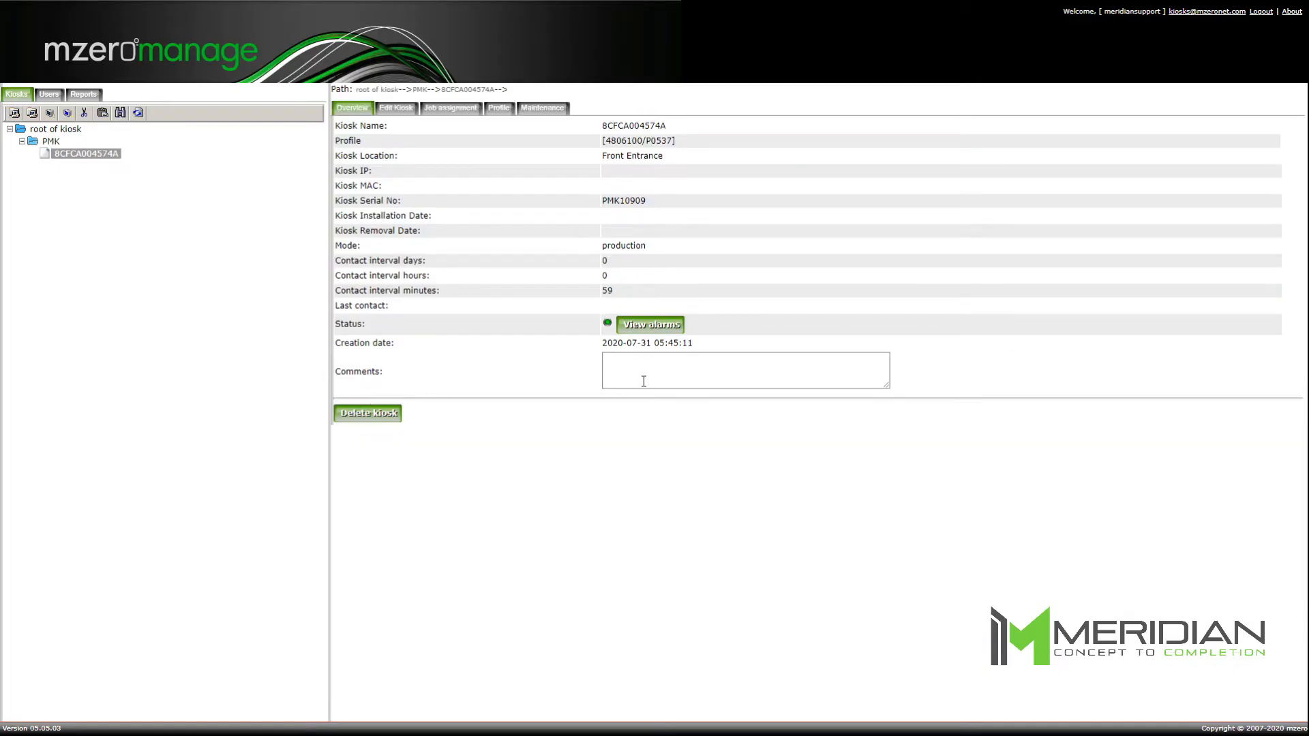
mouse_move(571, 392)
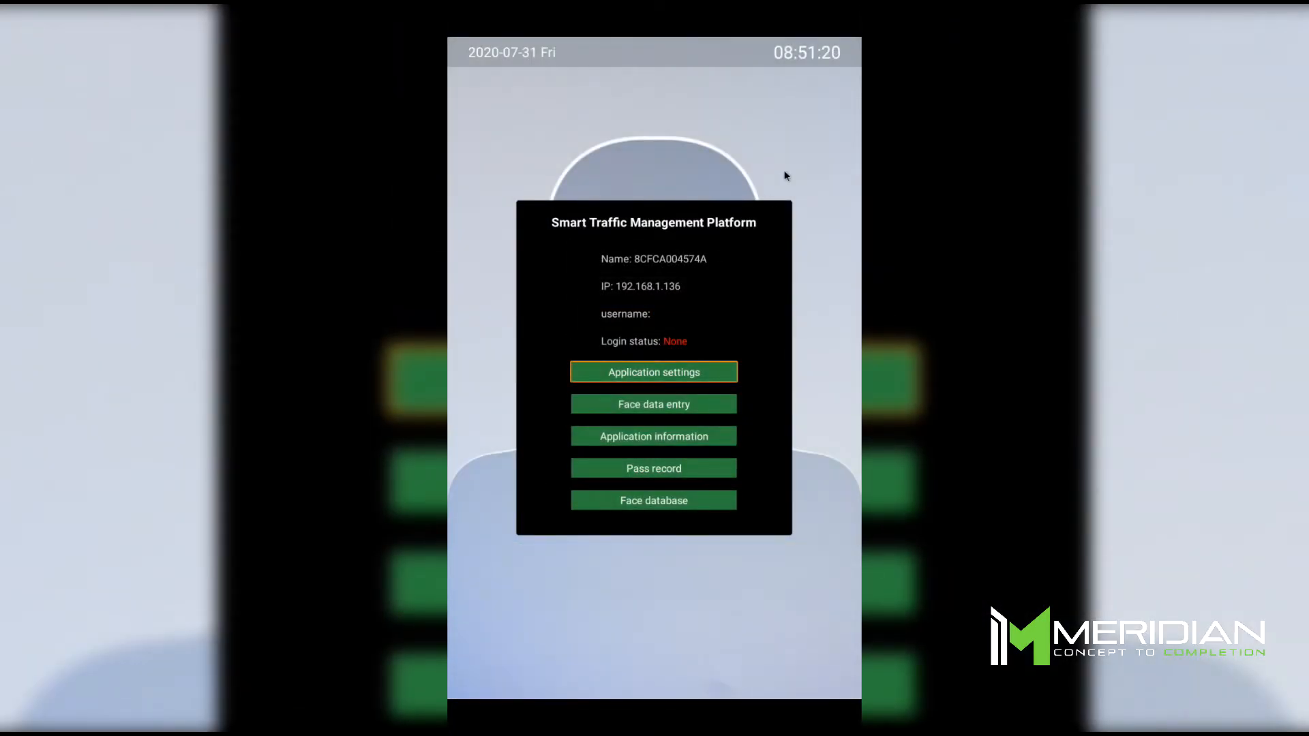
mouse_move(654, 372)
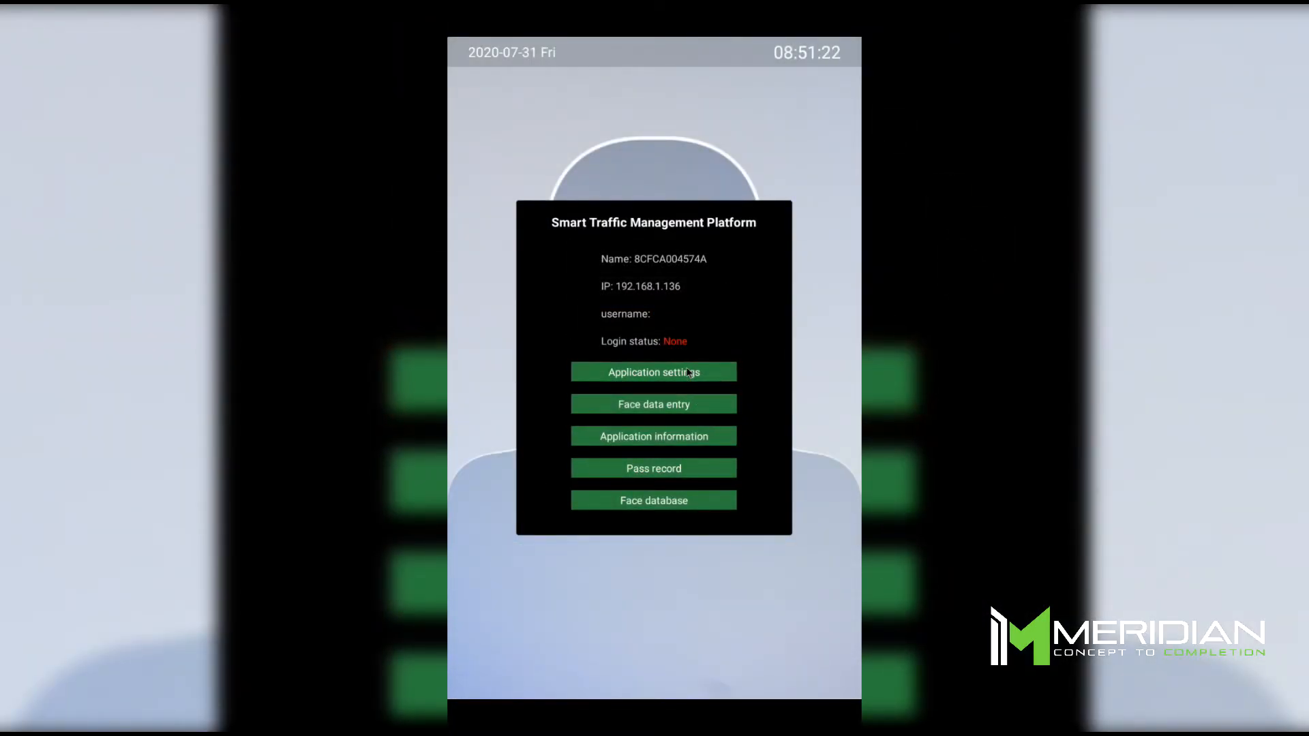
Step: Reach the Others screen under the device's Application settings
left_click(653, 372)
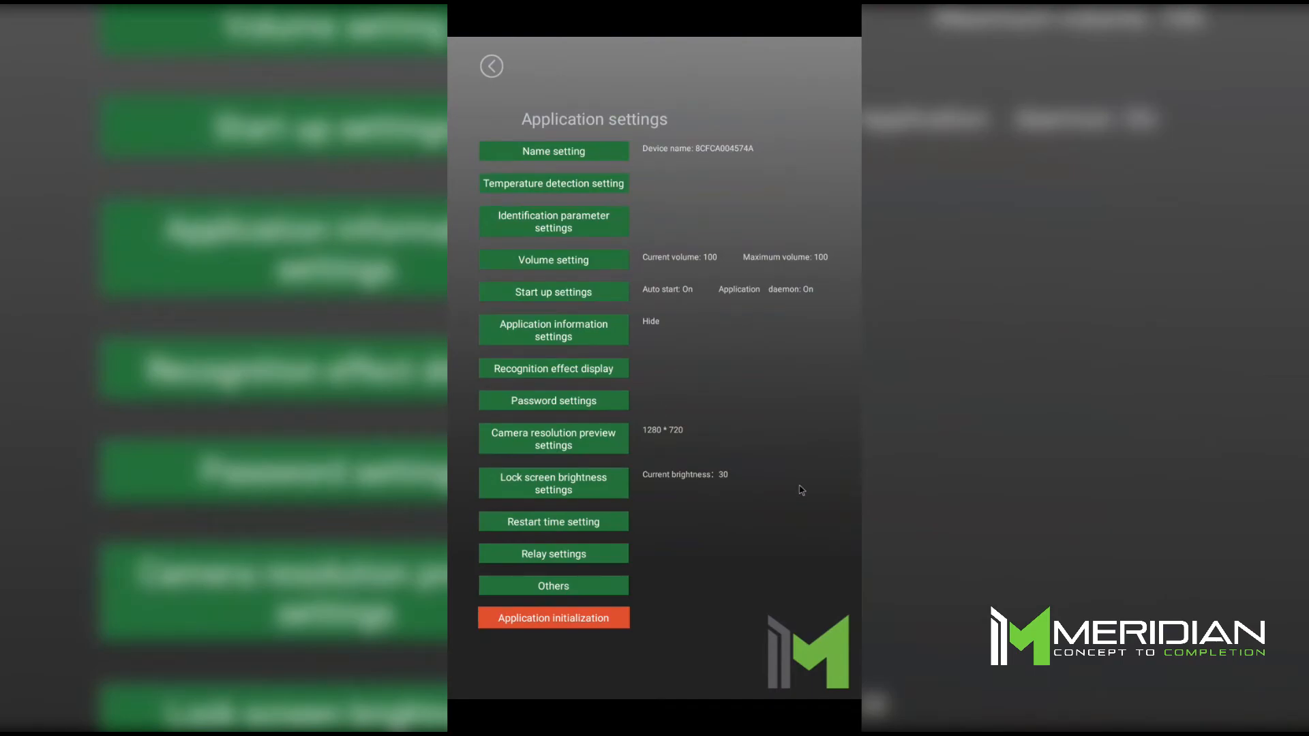
left_click(552, 585)
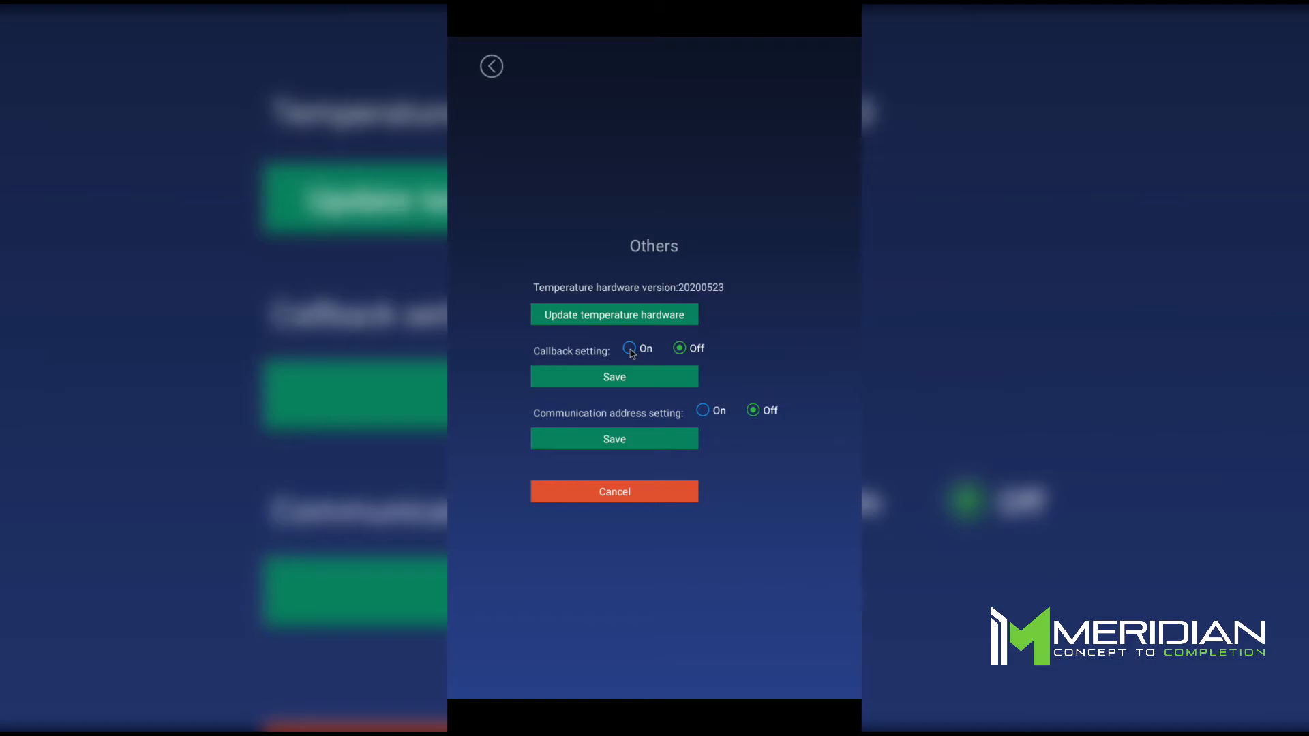
Step: Enable callback and communication address with login email and password, and save both
left_click(630, 348)
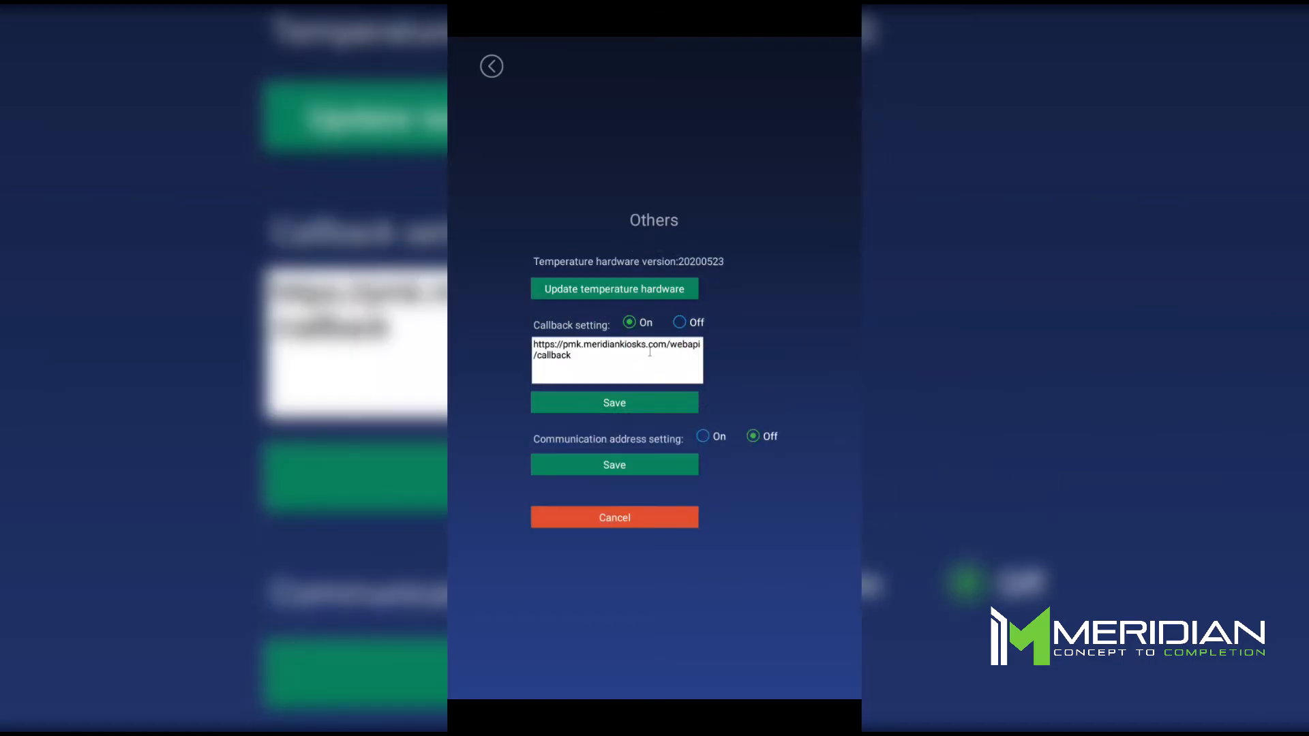
left_click(614, 402)
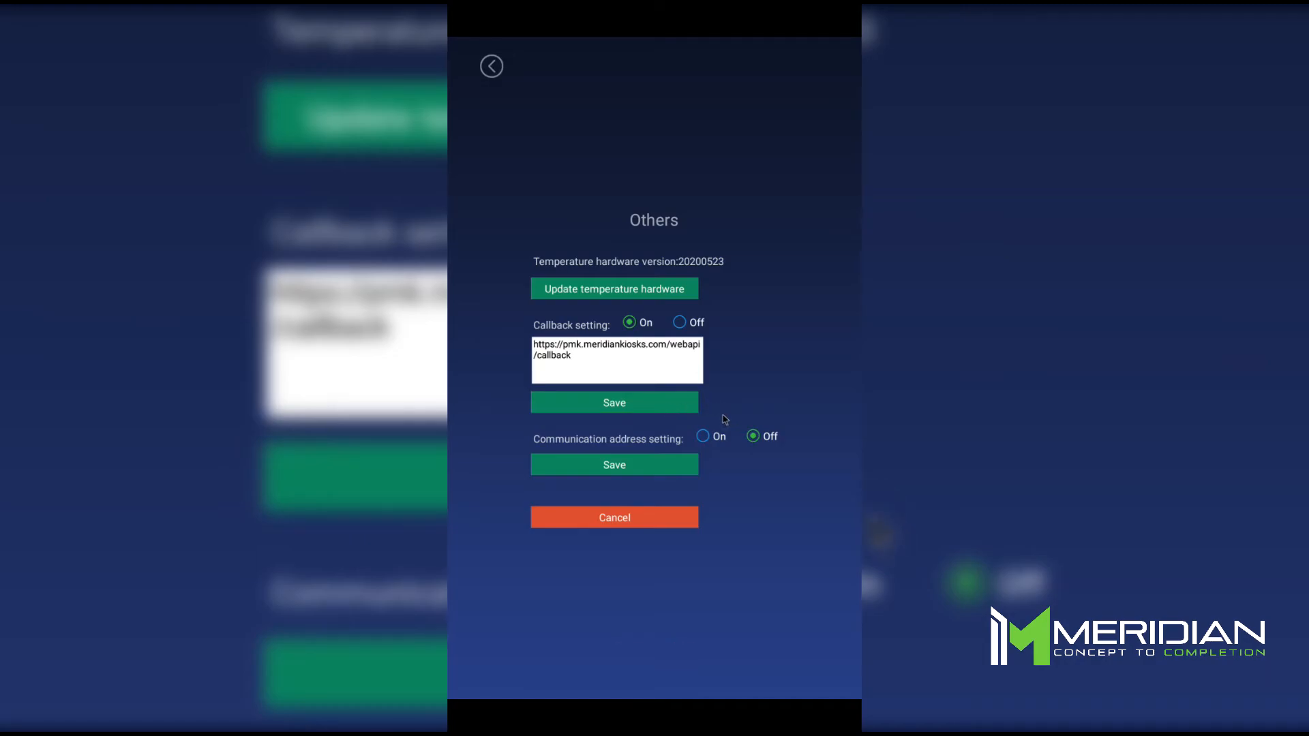
left_click(702, 436)
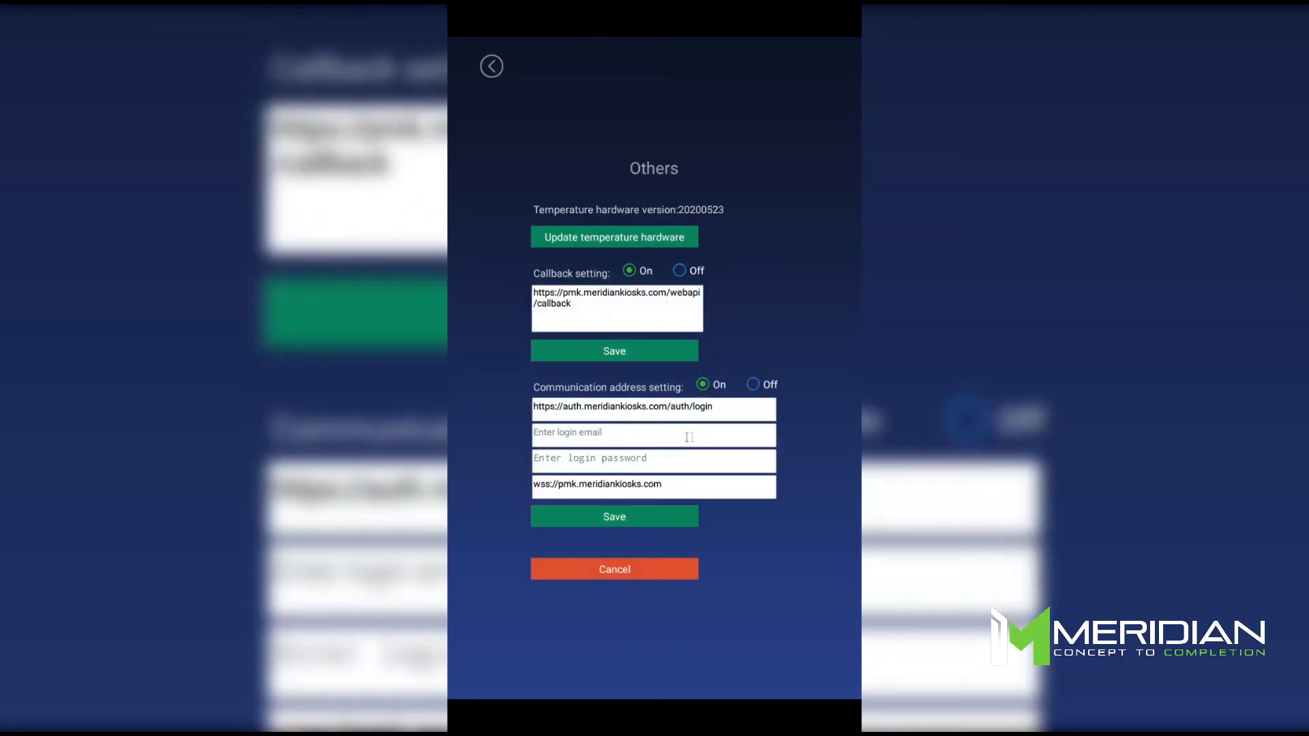
left_click(653, 435)
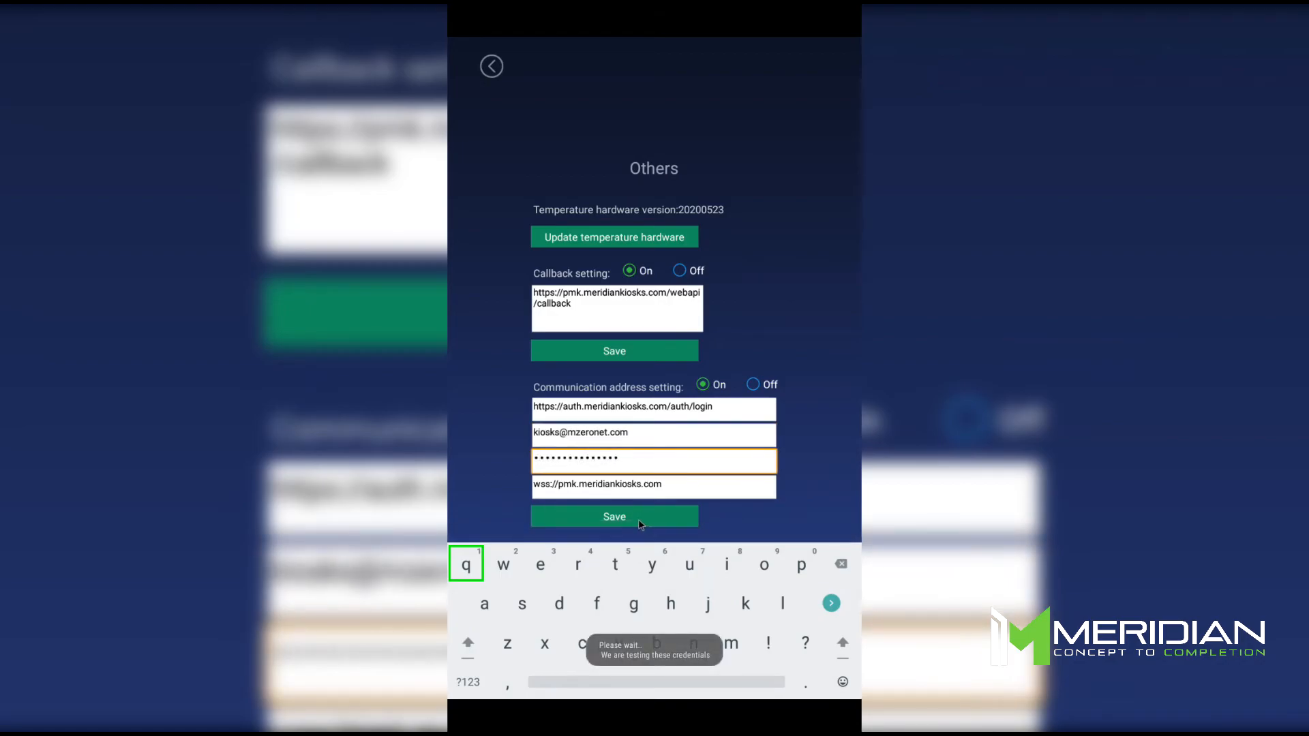
mouse_move(833, 466)
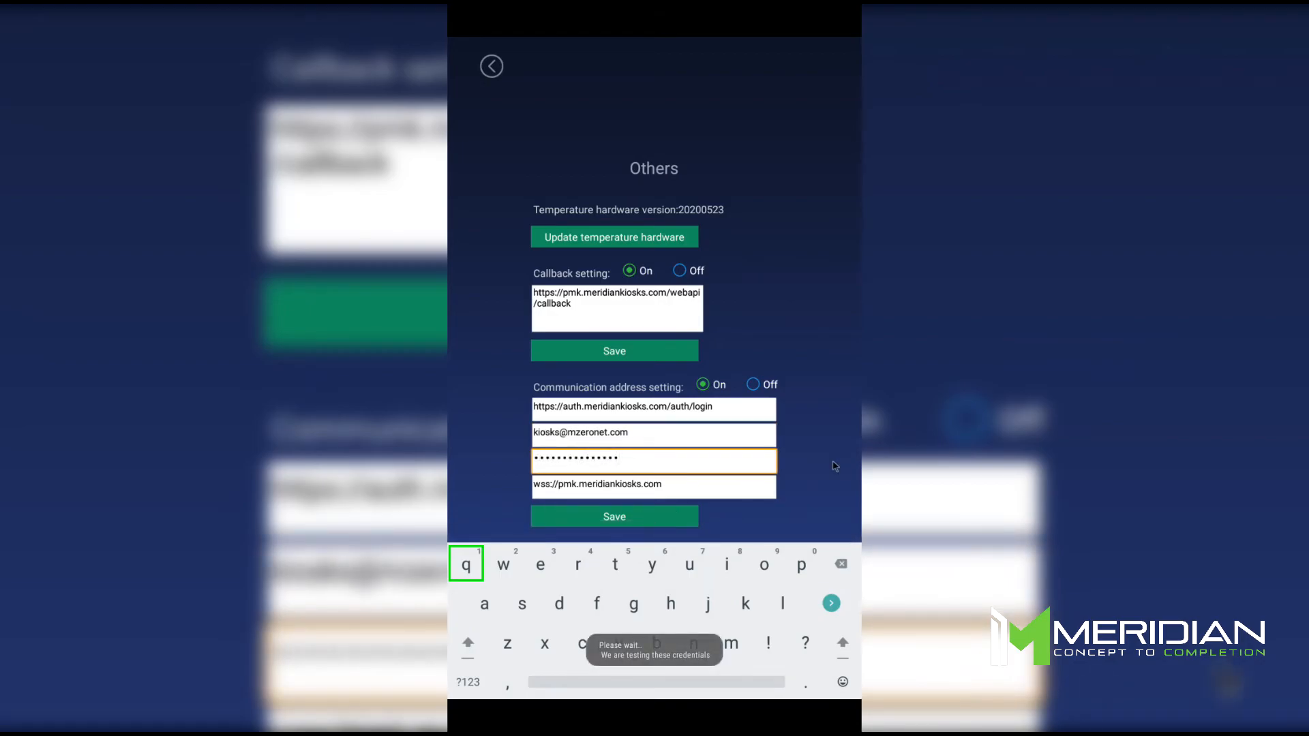
left_click(614, 515)
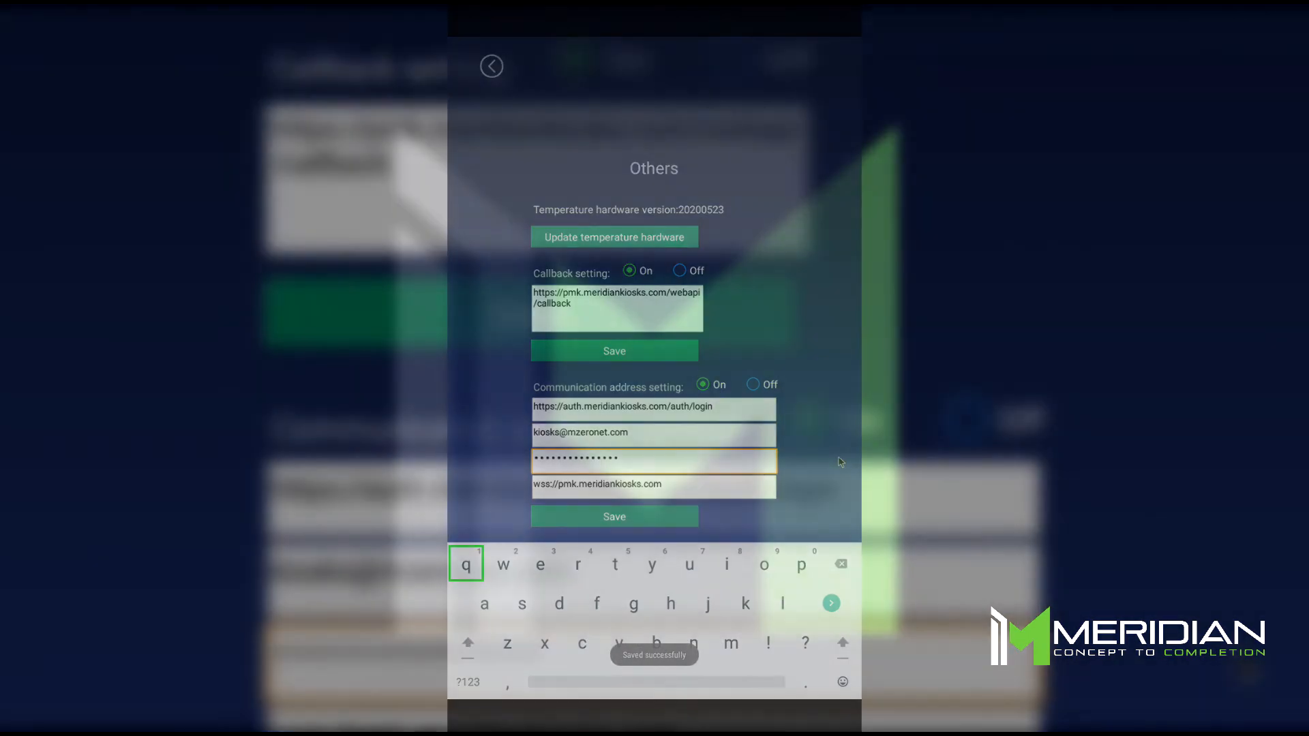